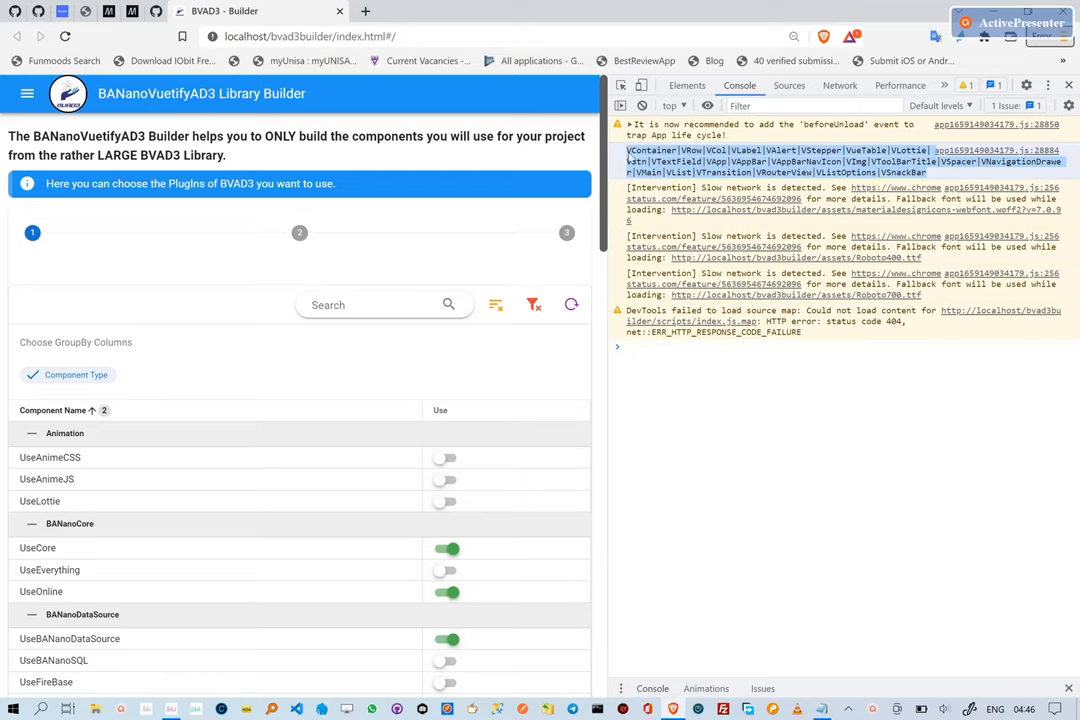
mouse_move(658, 152)
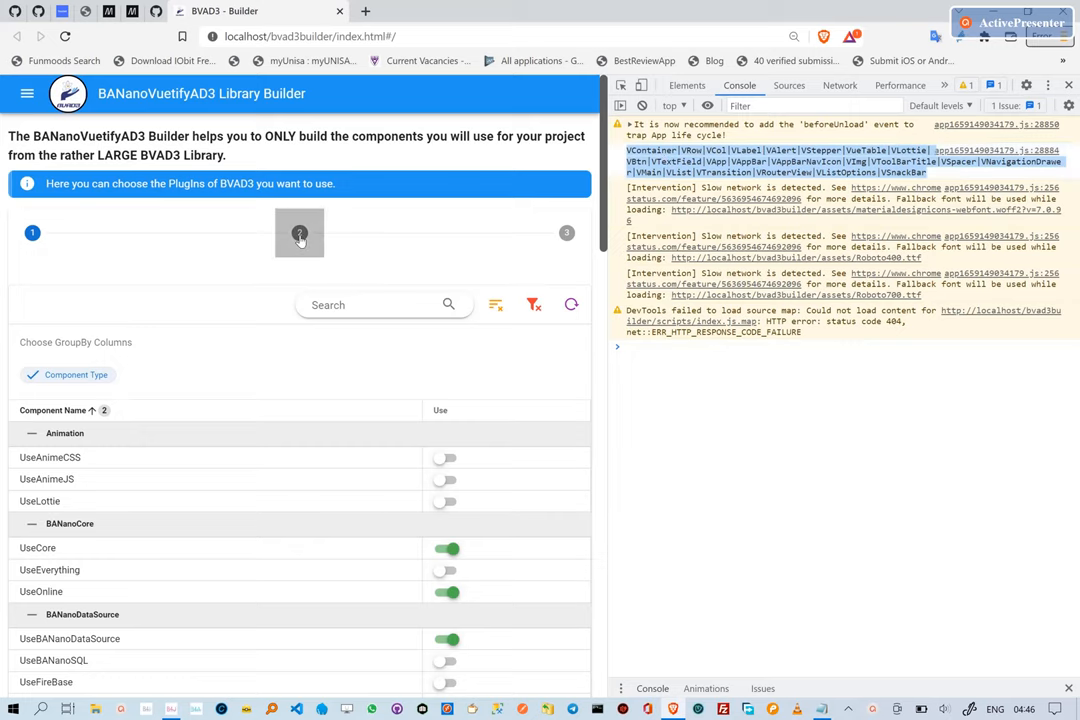
- Go to builder step 2 and paste the console's component list, VContainer through VSnackBar, into the report box
click(299, 232)
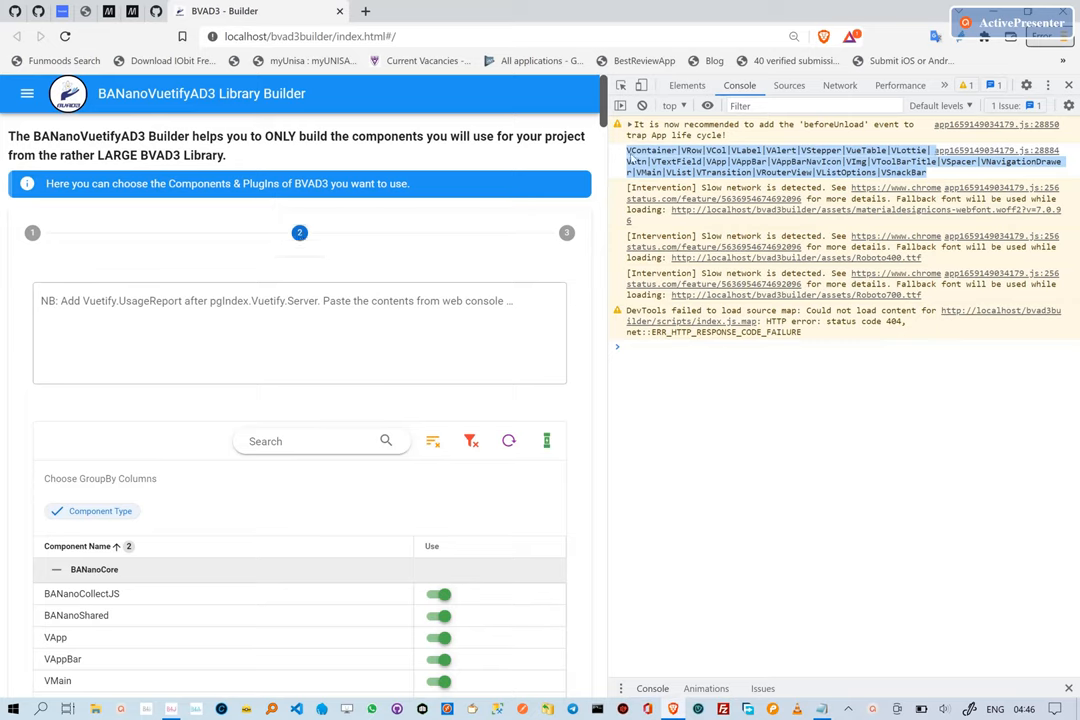
right_click(775, 150)
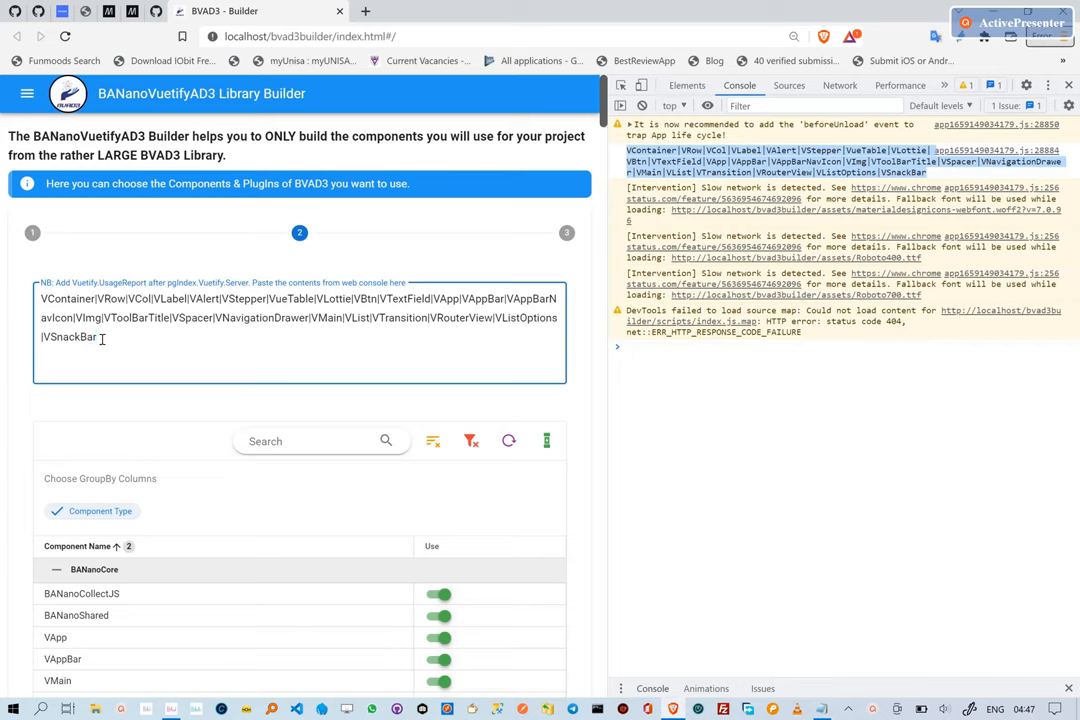
mouse_move(222, 299)
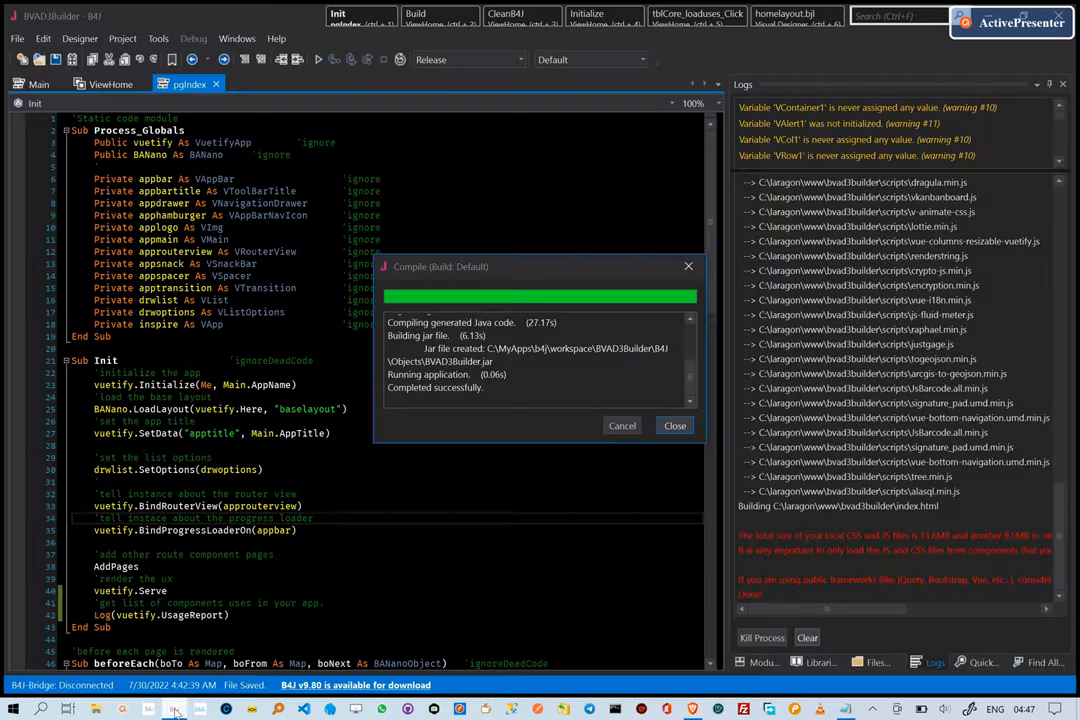
- Close the completed Build: Default report and open the code showing Log(vuetify.UsageReport)
click(674, 425)
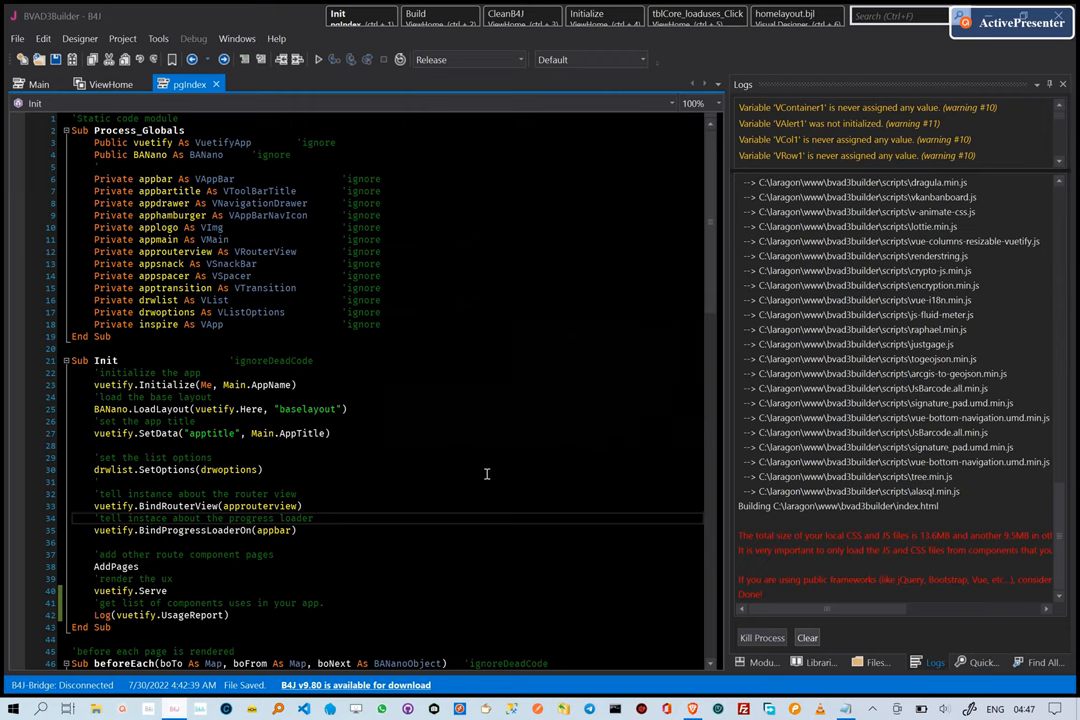
double_click(112, 603)
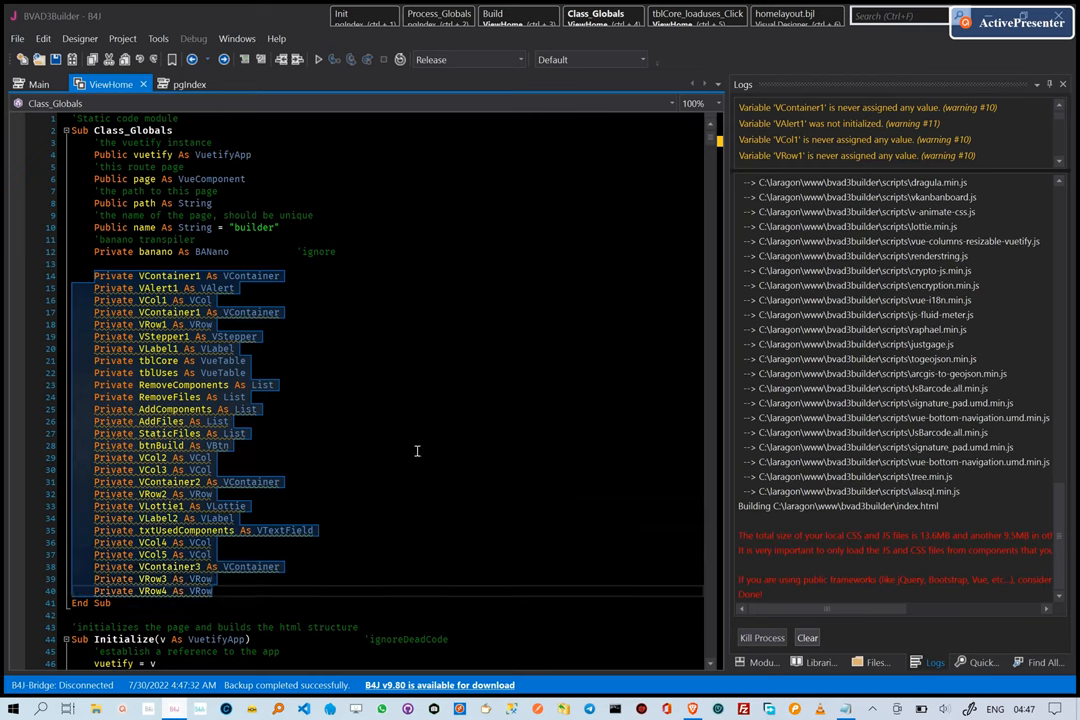
mouse_move(498, 382)
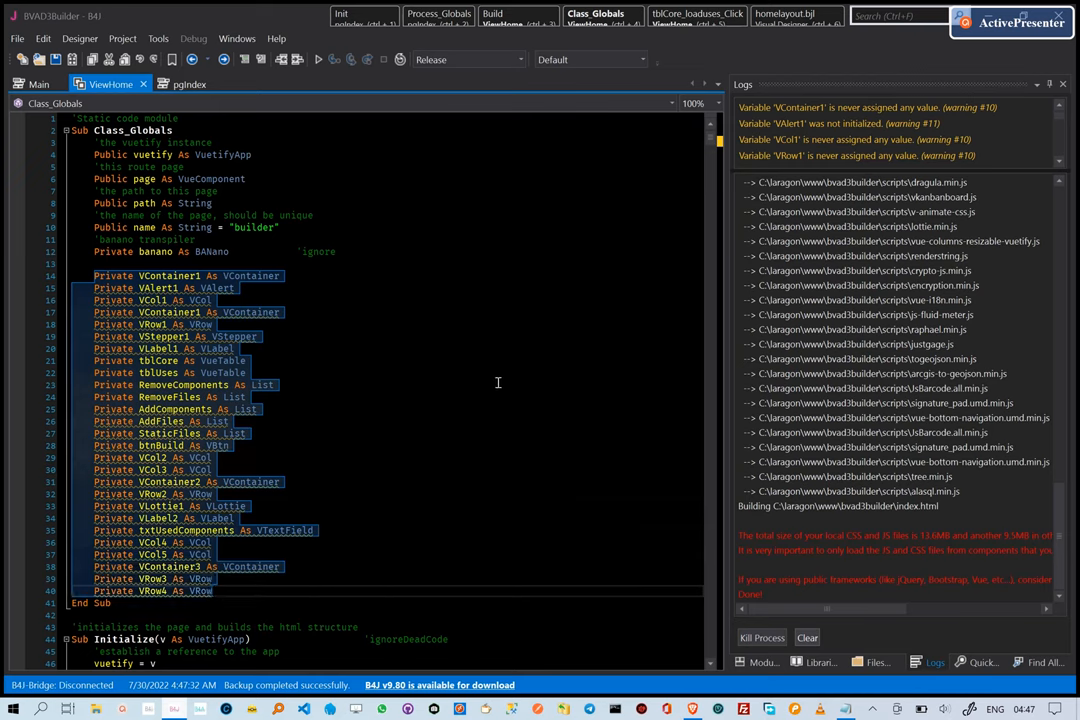
- Deselect the ViewHome Class_Globals declarations, VContainer1 through VRow4
click(583, 543)
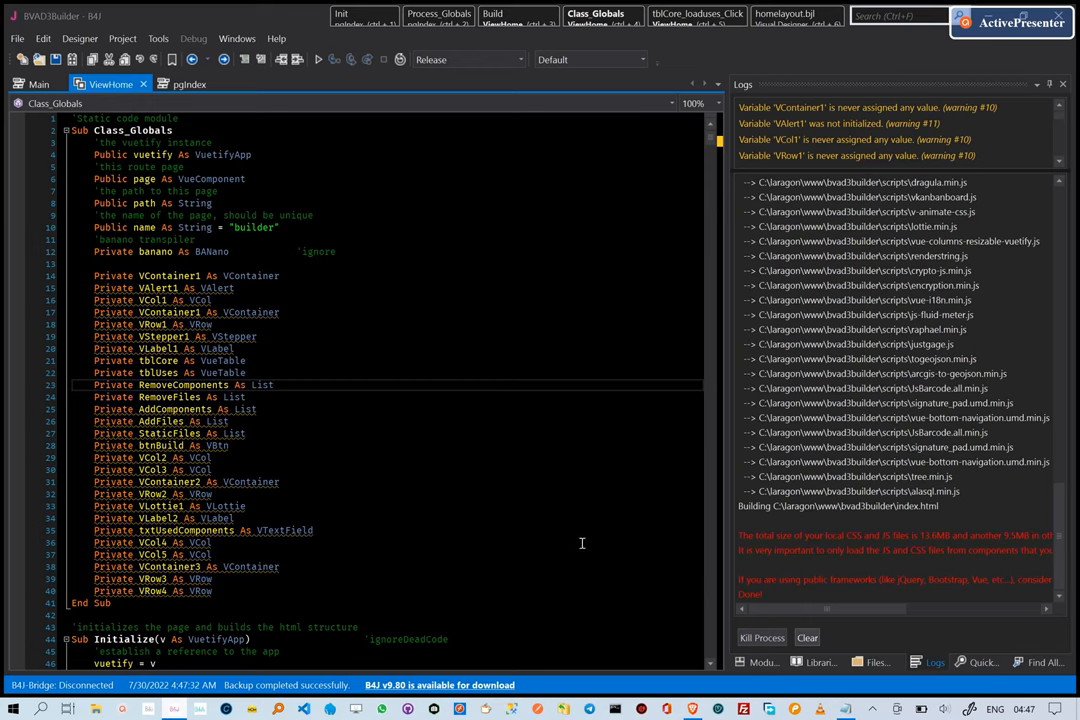